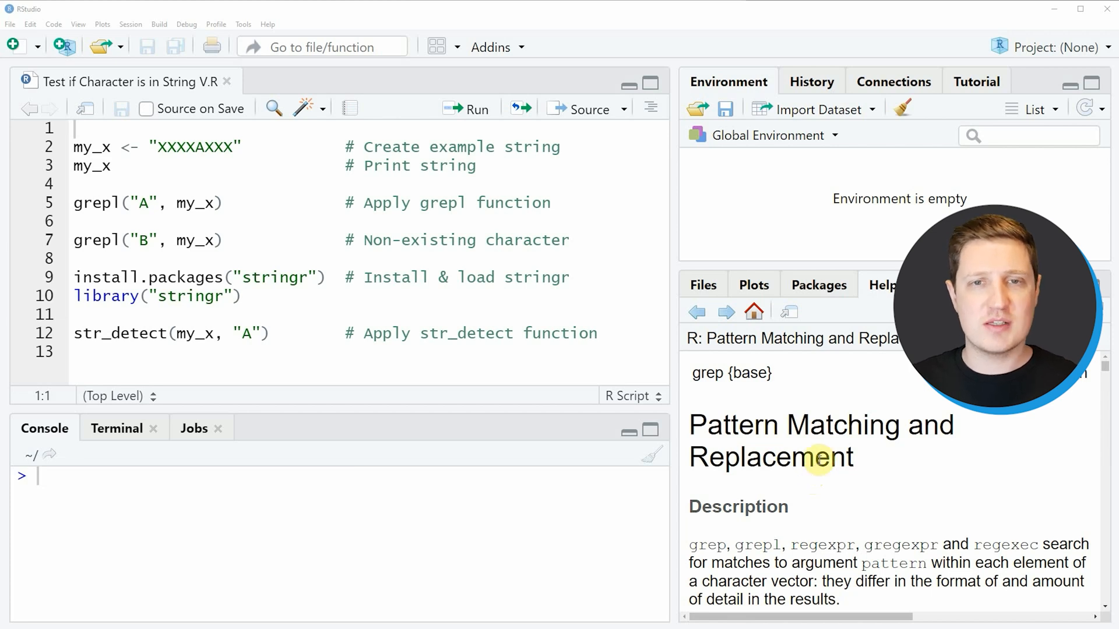
{"action": "mouse_move", "coordinate": [267, 255]}
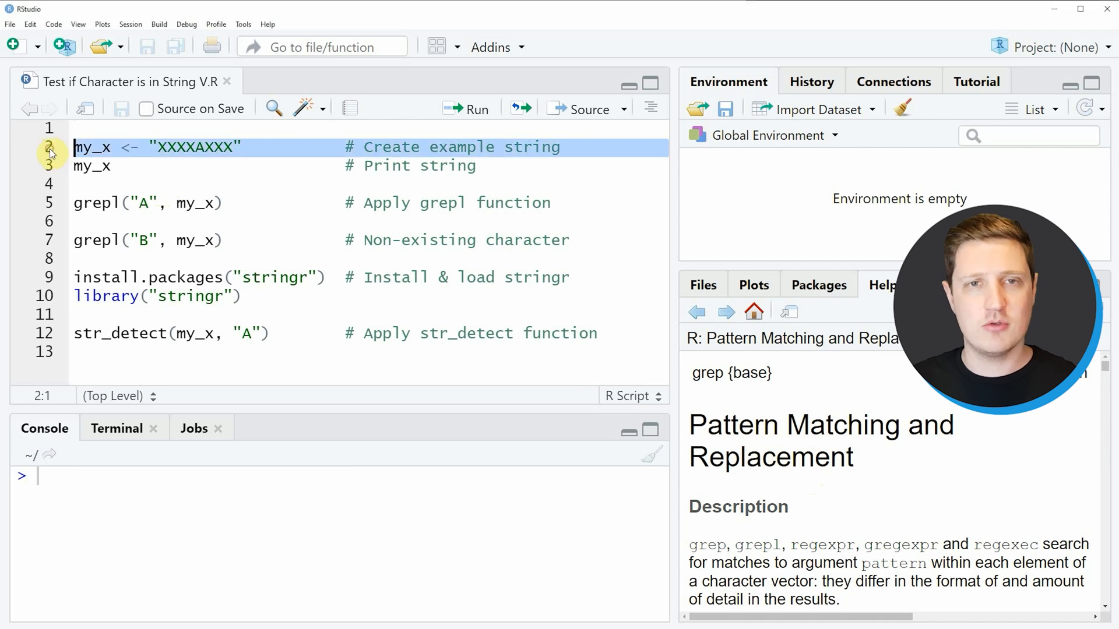
Step: Run the assignment creating my_x as "XXXXAXXX" and print it to the console
{"action": "left_click", "coordinate": [469, 109]}
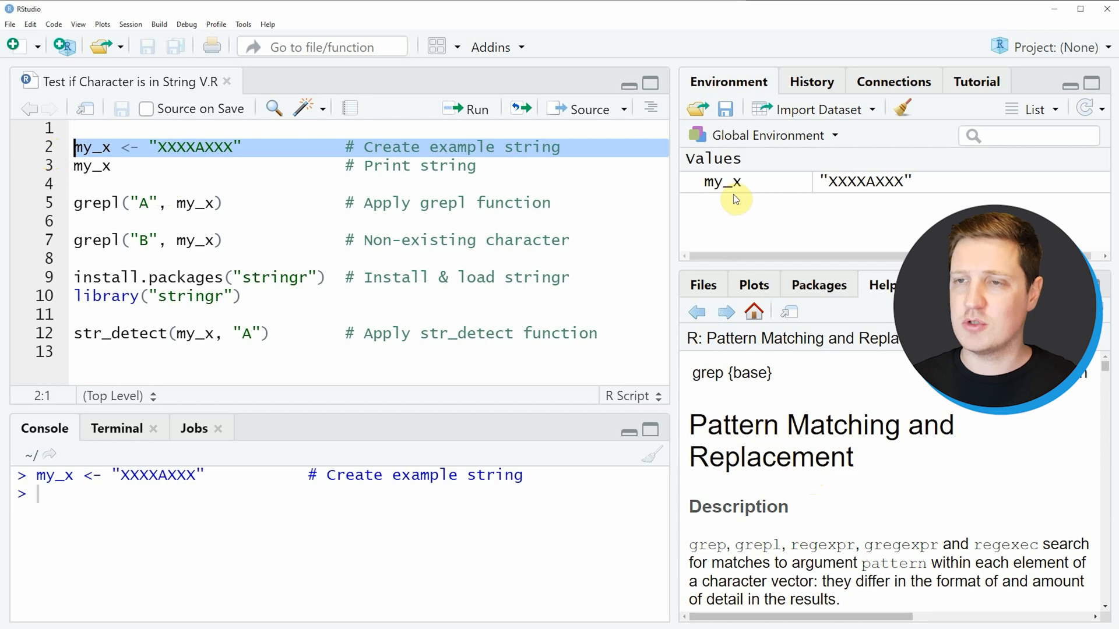
{"action": "mouse_move", "coordinate": [748, 186]}
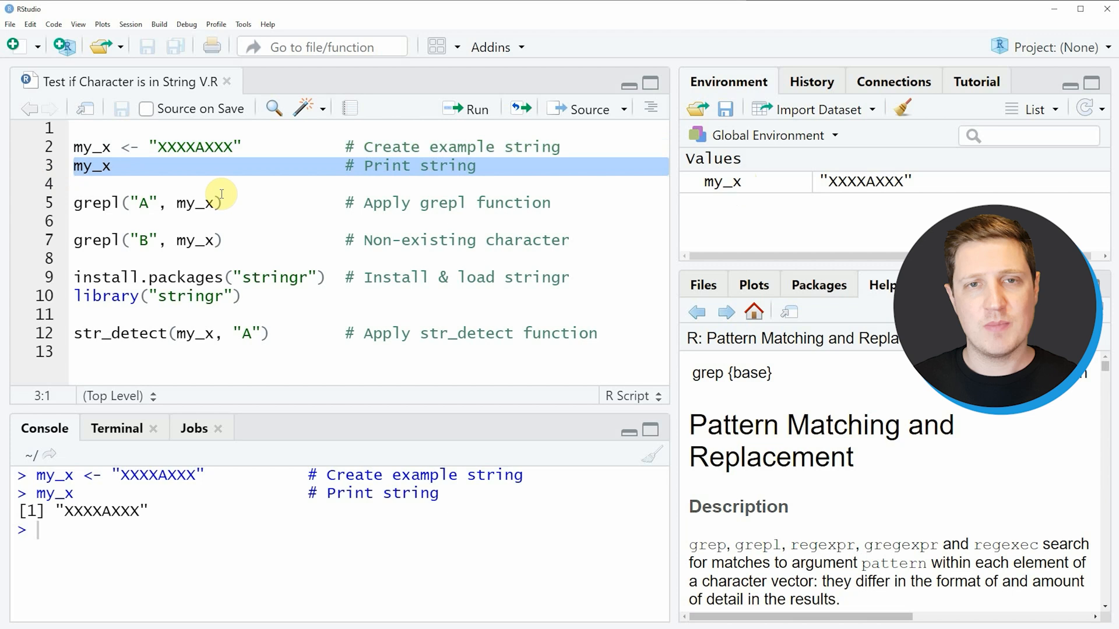
{"action": "double_click", "coordinate": [80, 511]}
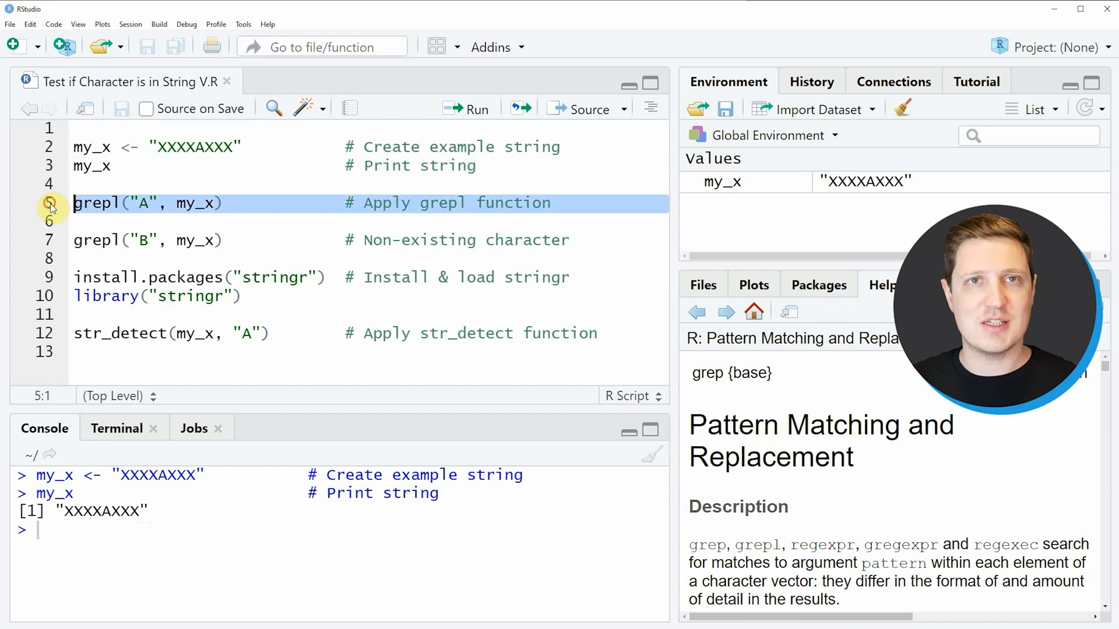
{"action": "mouse_move", "coordinate": [112, 215]}
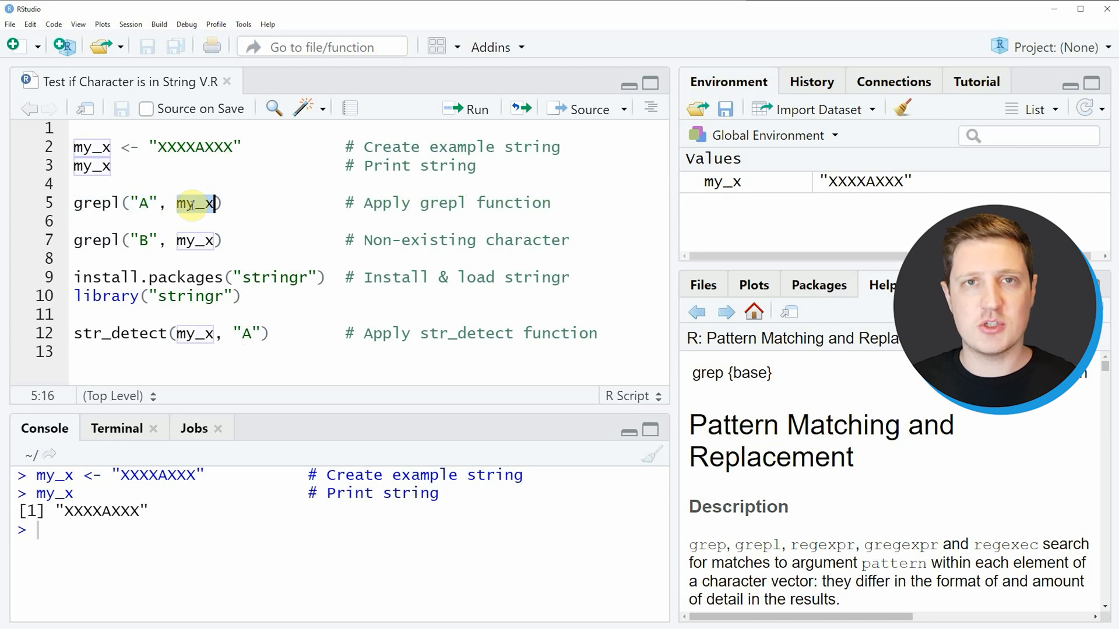
{"action": "double_click", "coordinate": [196, 202]}
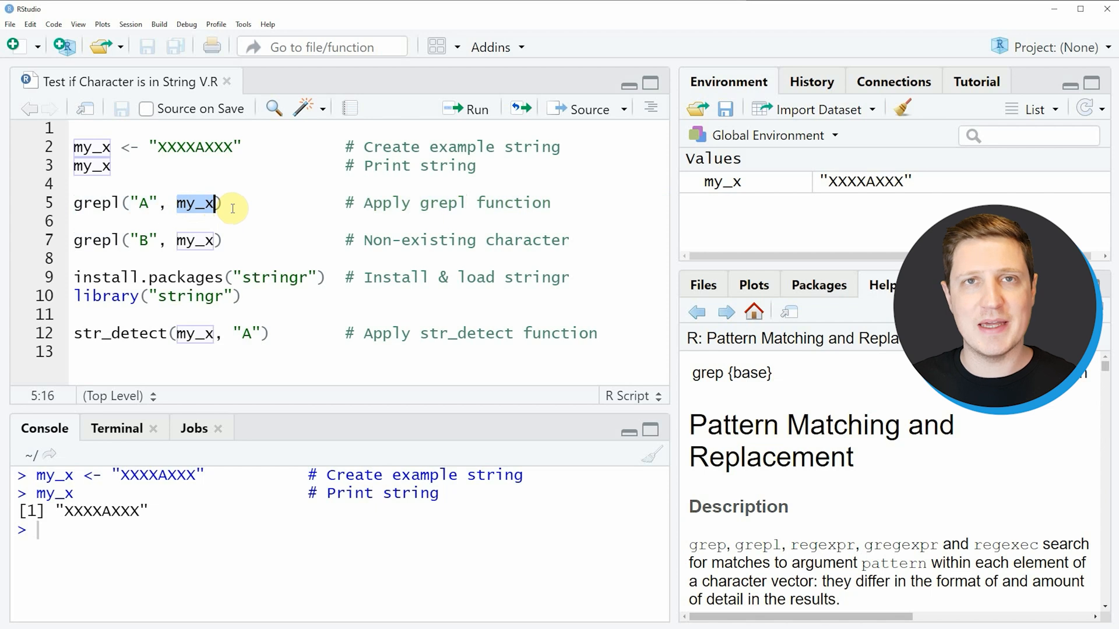
{"action": "left_click", "coordinate": [52, 203]}
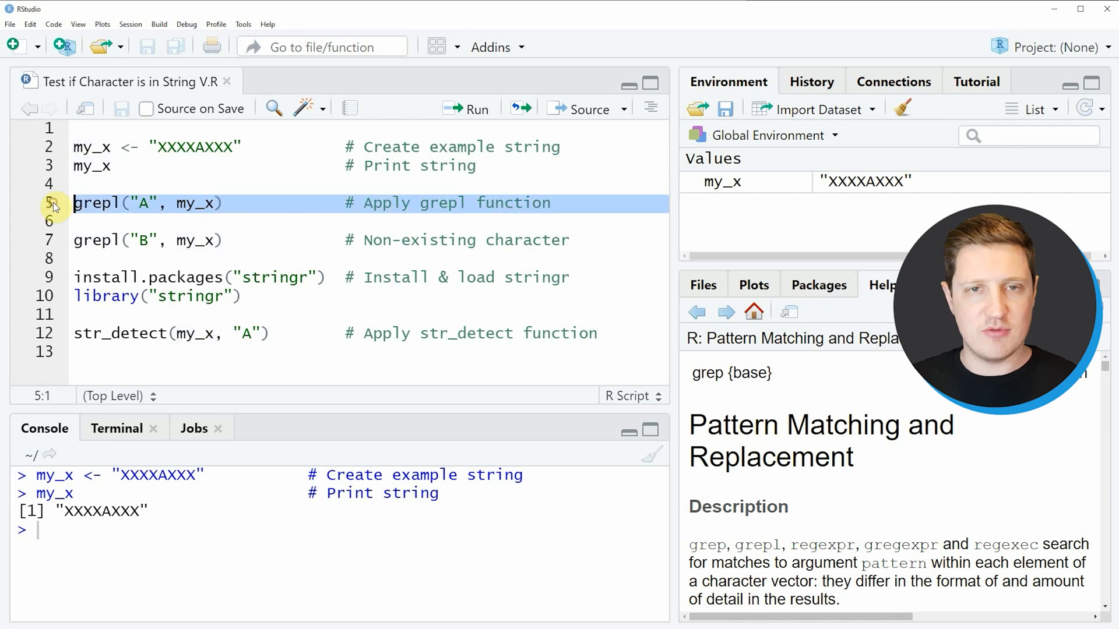
Step: Run grepl("A", my_x) and highlight the TRUE result in the console
{"action": "left_click", "coordinate": [473, 109]}
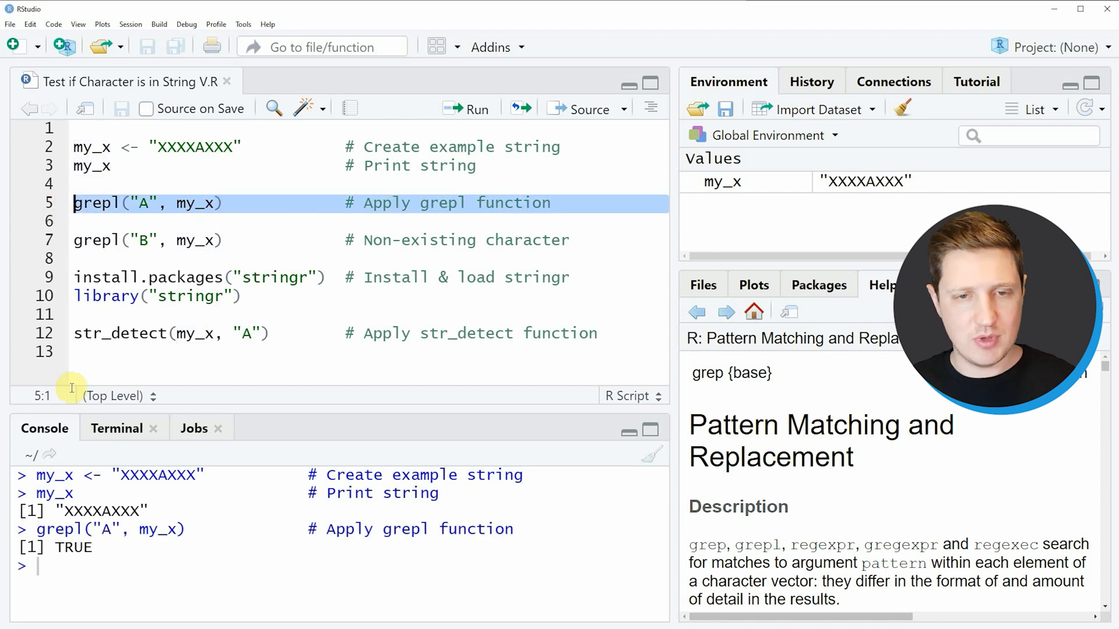
{"action": "double_click", "coordinate": [70, 548]}
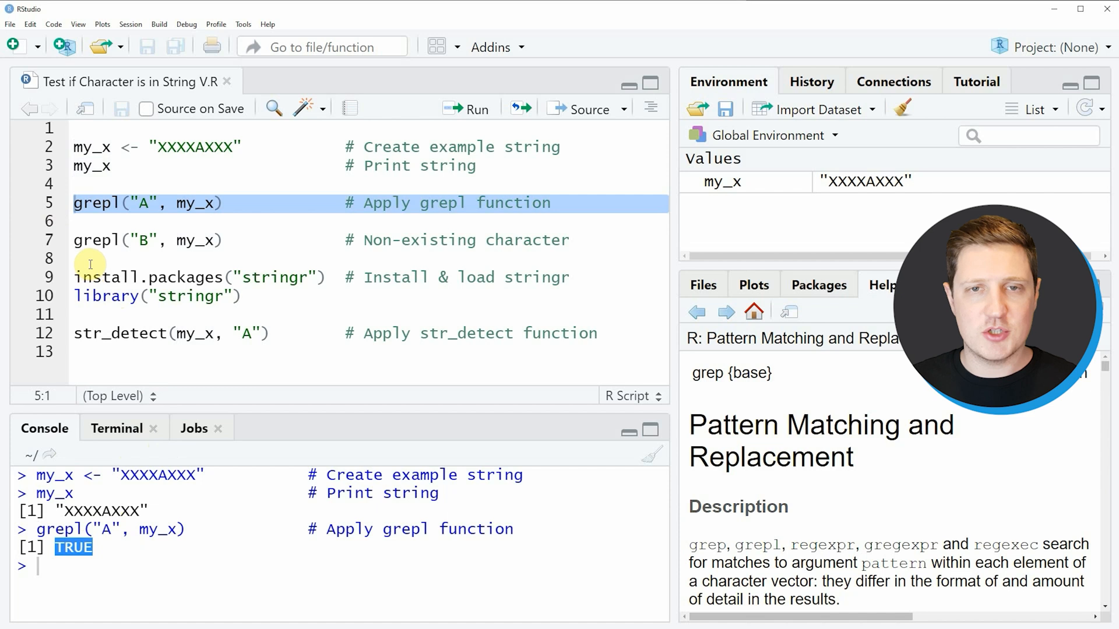
Step: Run grepl("B", my_x), returning FALSE in the console
{"action": "left_click", "coordinate": [87, 240]}
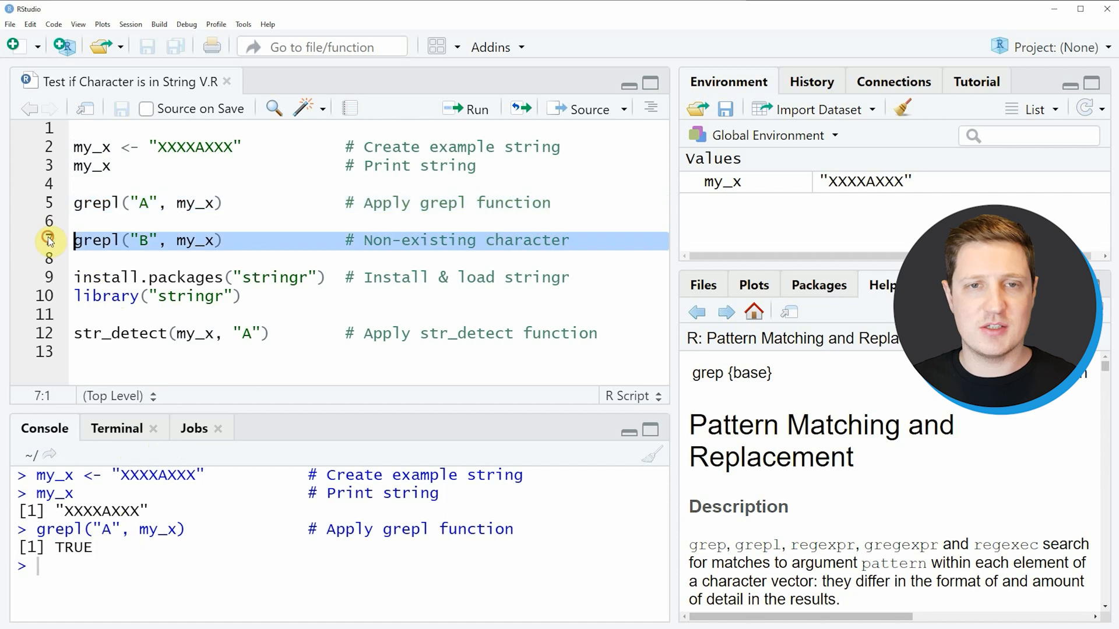
{"action": "mouse_move", "coordinate": [175, 259]}
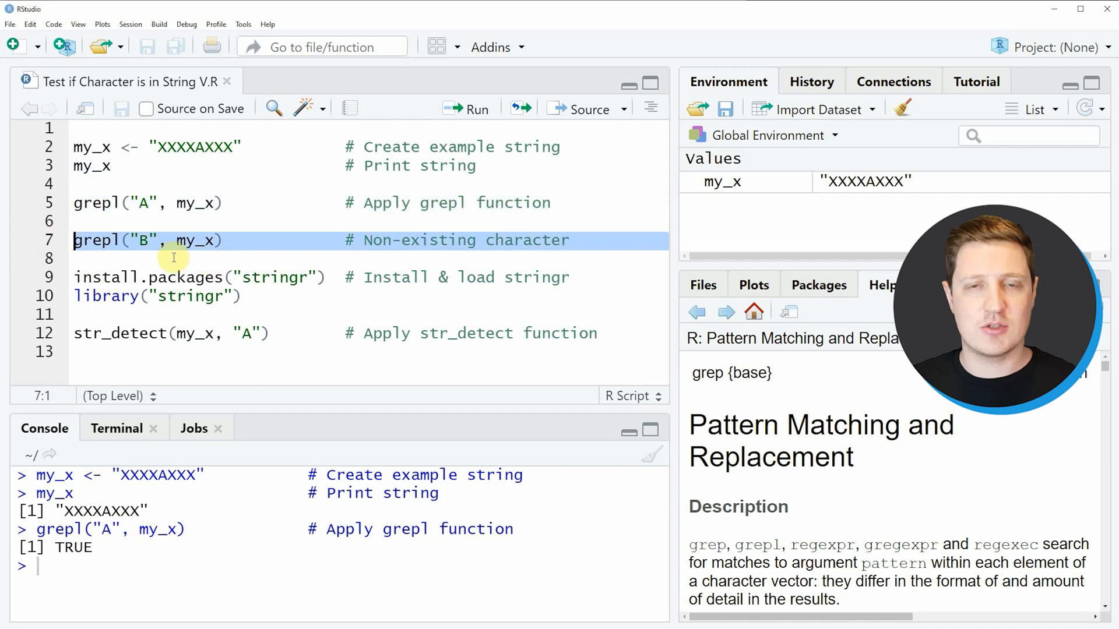
{"action": "left_click", "coordinate": [143, 240]}
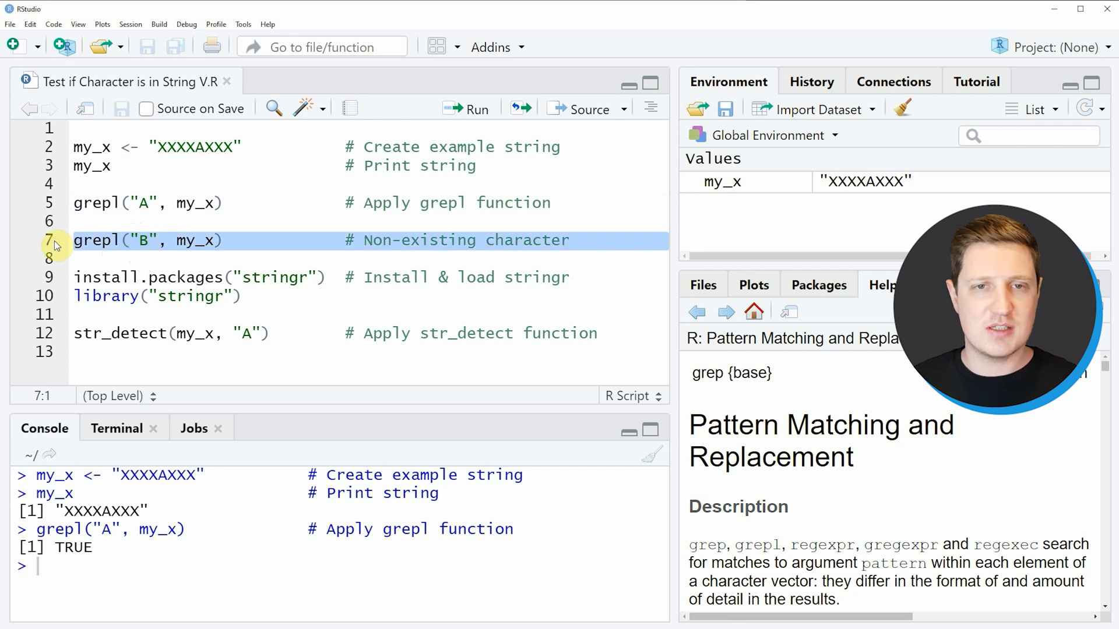
{"action": "left_click", "coordinate": [466, 109]}
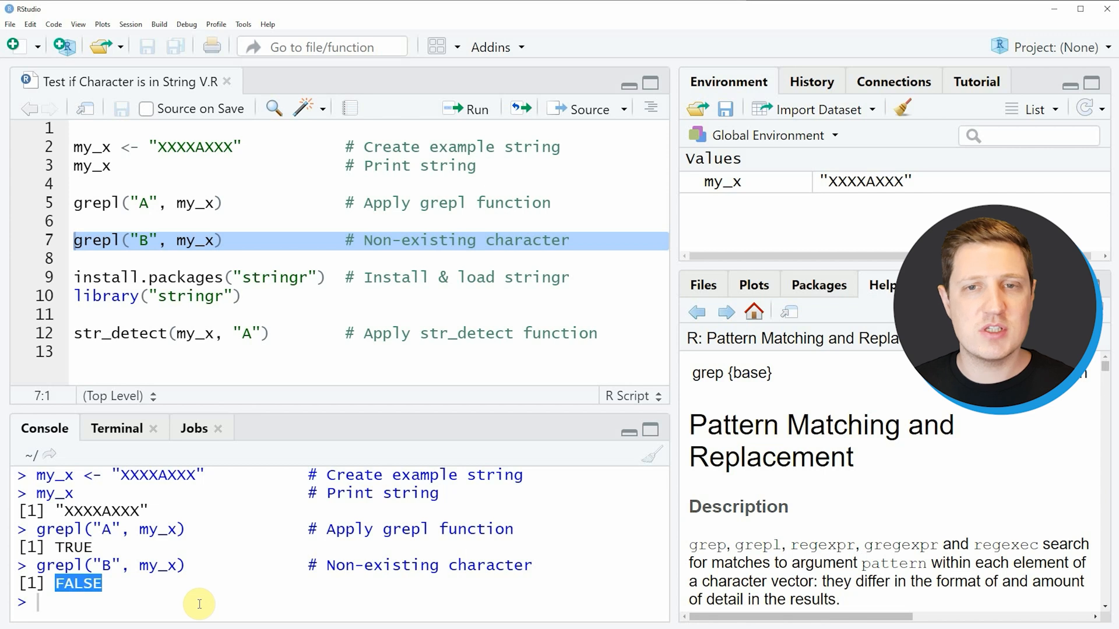
{"action": "mouse_move", "coordinate": [215, 491]}
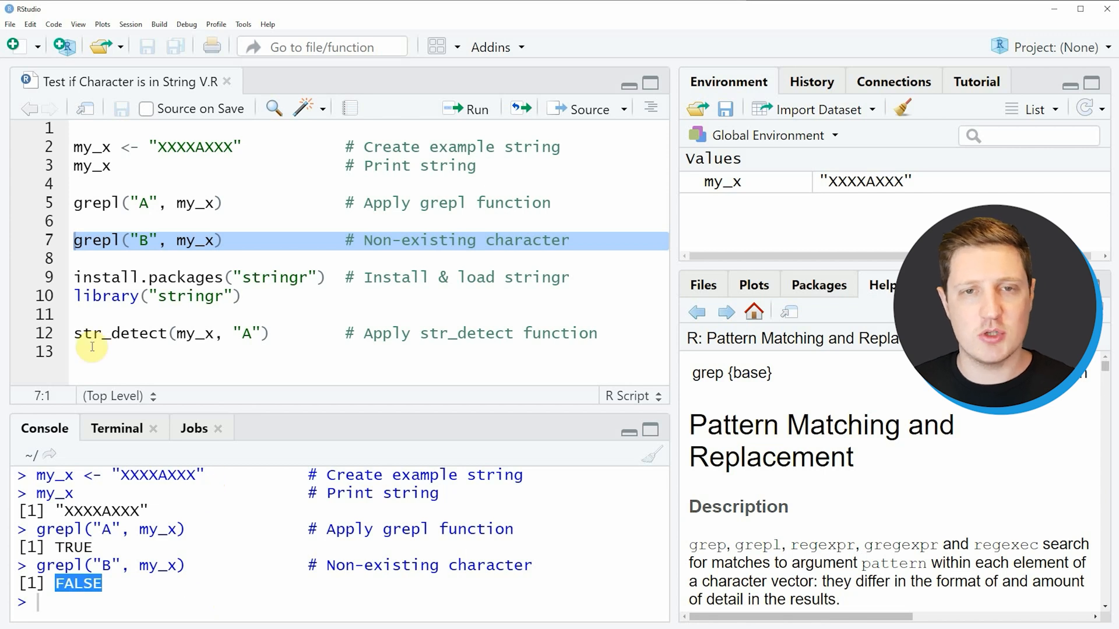
{"action": "mouse_move", "coordinate": [52, 296]}
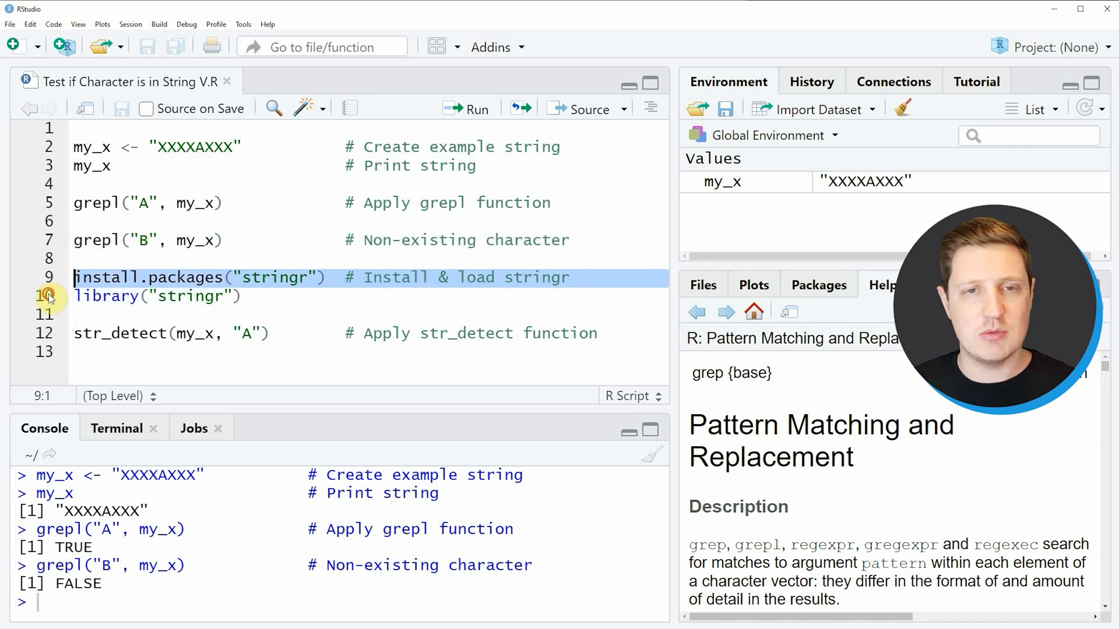
Step: Load stringr and run str_detect(my_x, "A"), returning TRUE in the console
{"action": "left_click", "coordinate": [75, 296]}
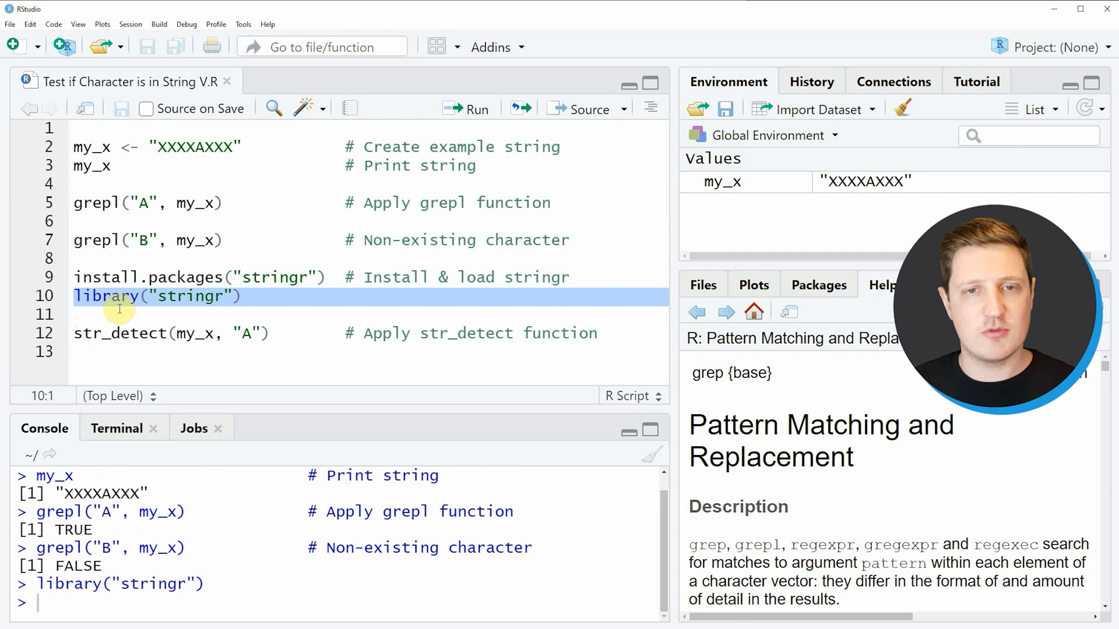
{"action": "mouse_move", "coordinate": [122, 313]}
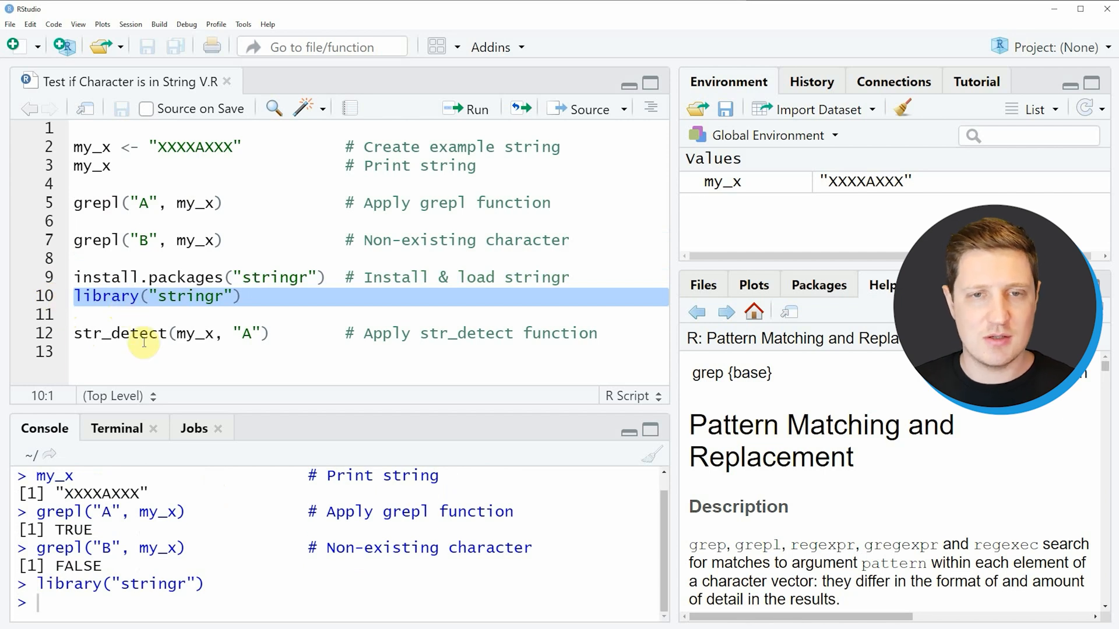
{"action": "left_click", "coordinate": [144, 333]}
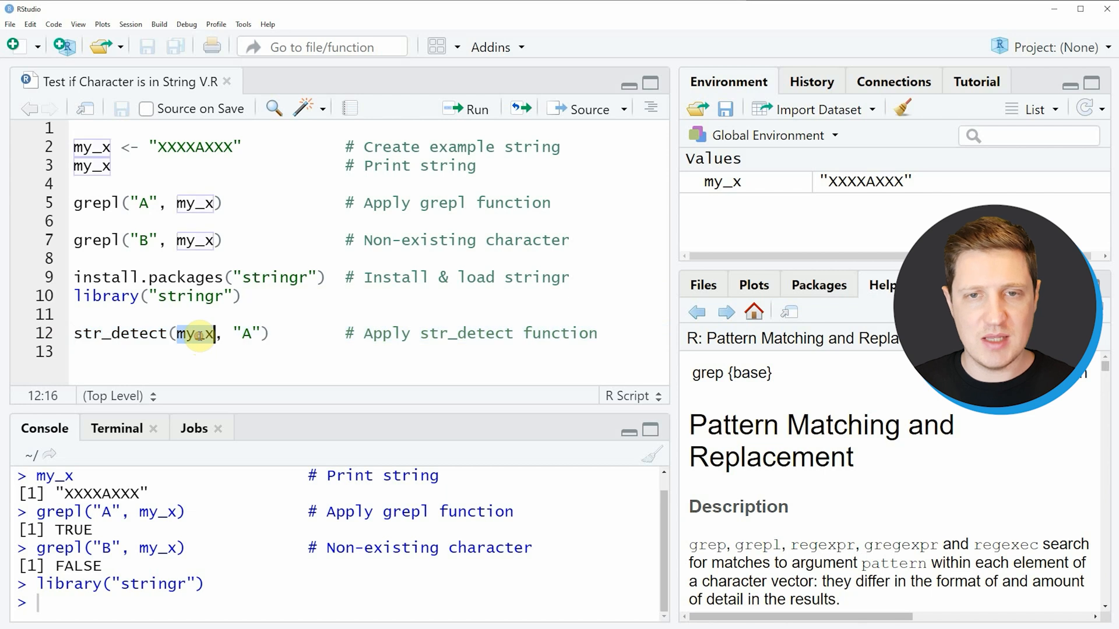
{"action": "double_click", "coordinate": [195, 334]}
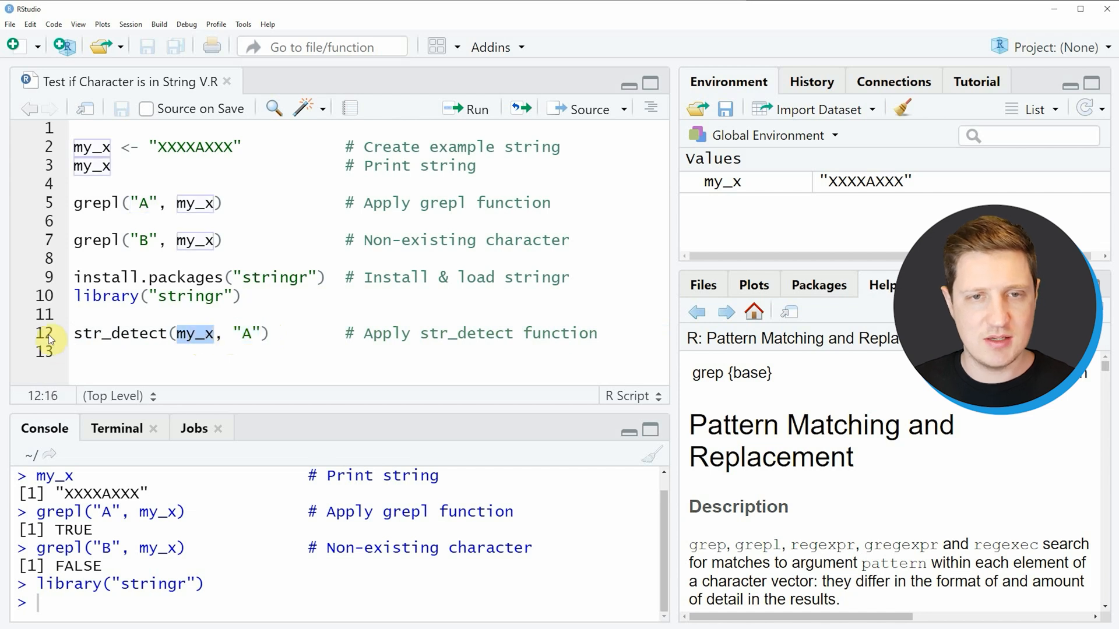
{"action": "left_click", "coordinate": [468, 108]}
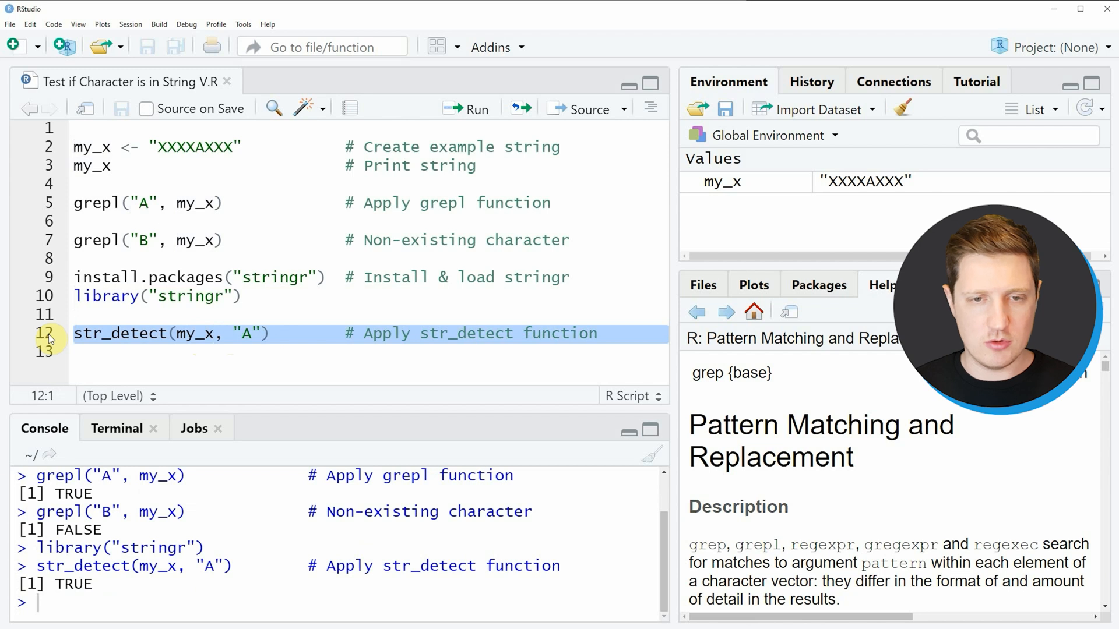